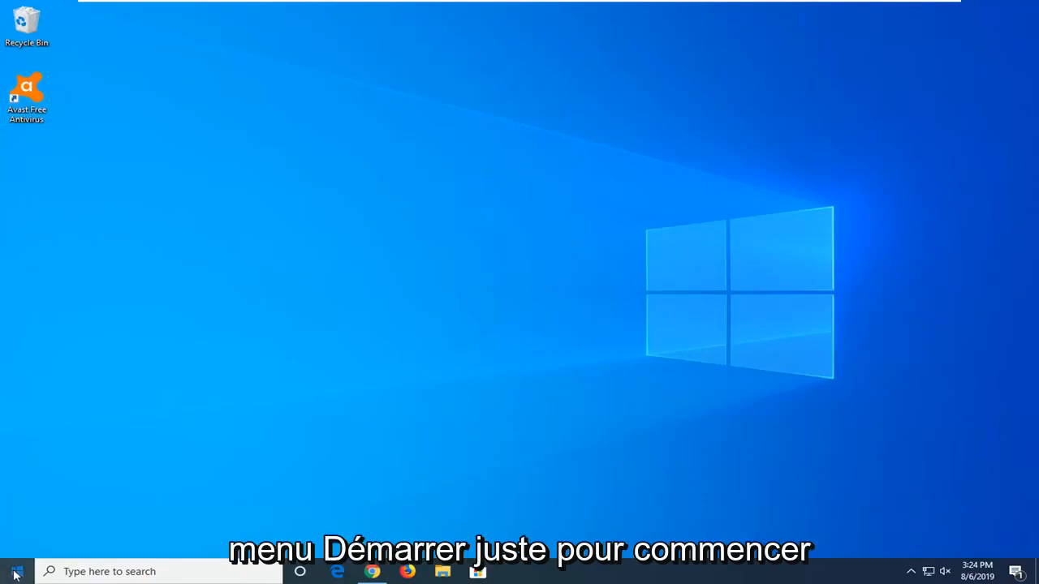
Step: Search the Start menu for "settings" and launch the Windows Settings app
left_click(14, 572)
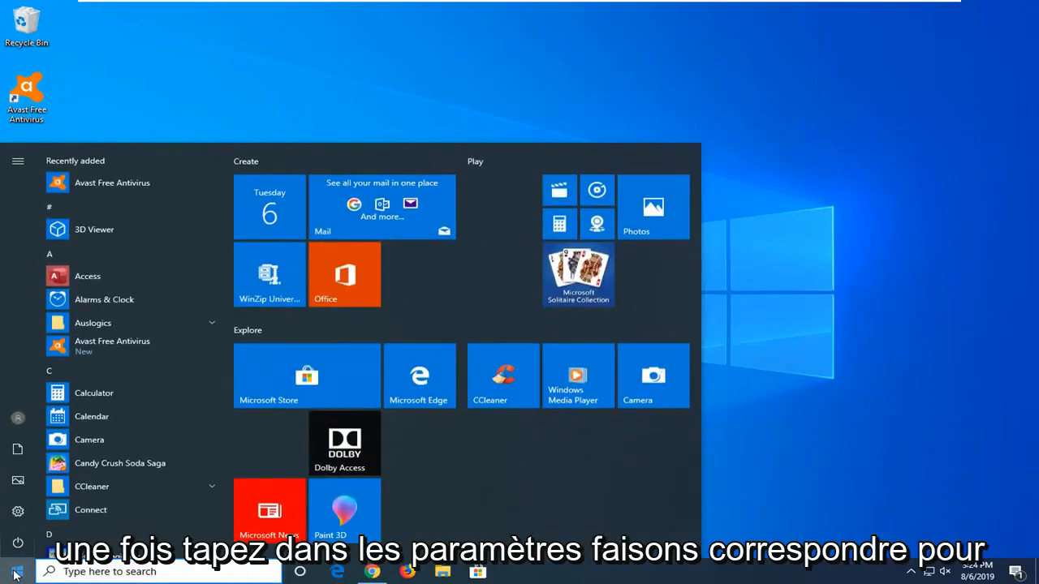
type("settings")
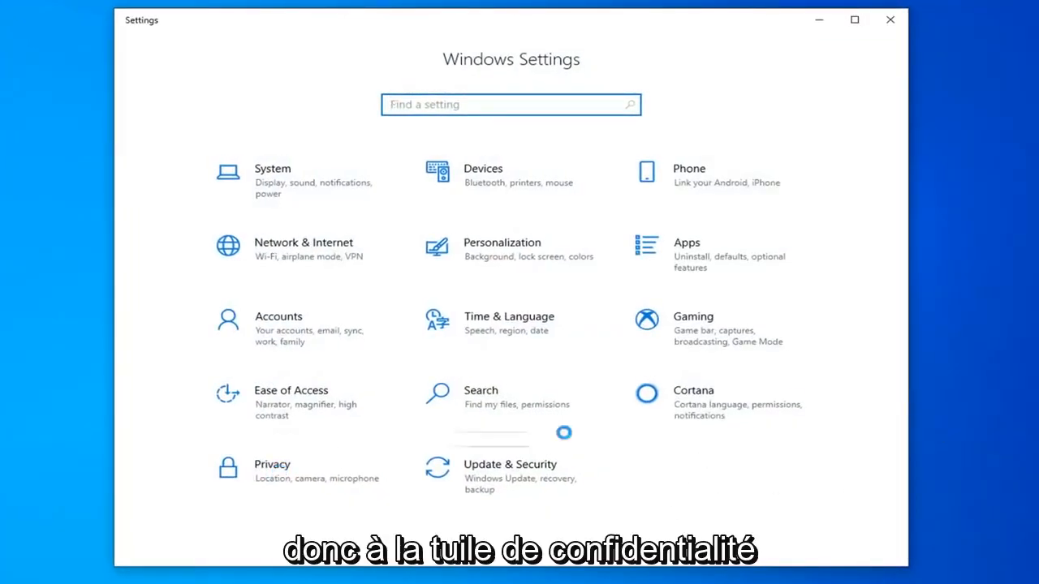
Step: Open Privacy and scroll the sidebar down to Background apps under App permissions
left_click(272, 465)
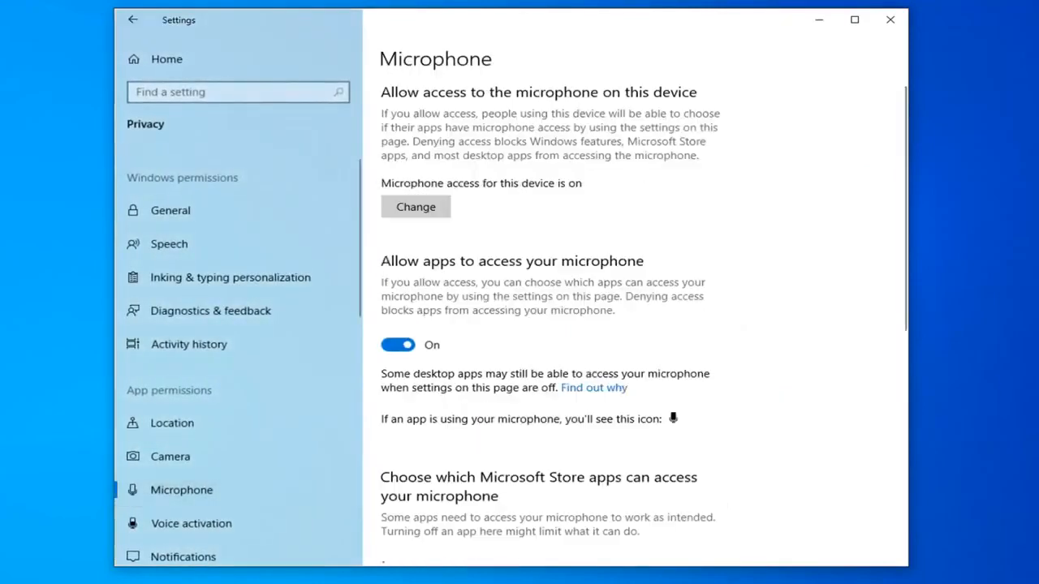
left_click(171, 210)
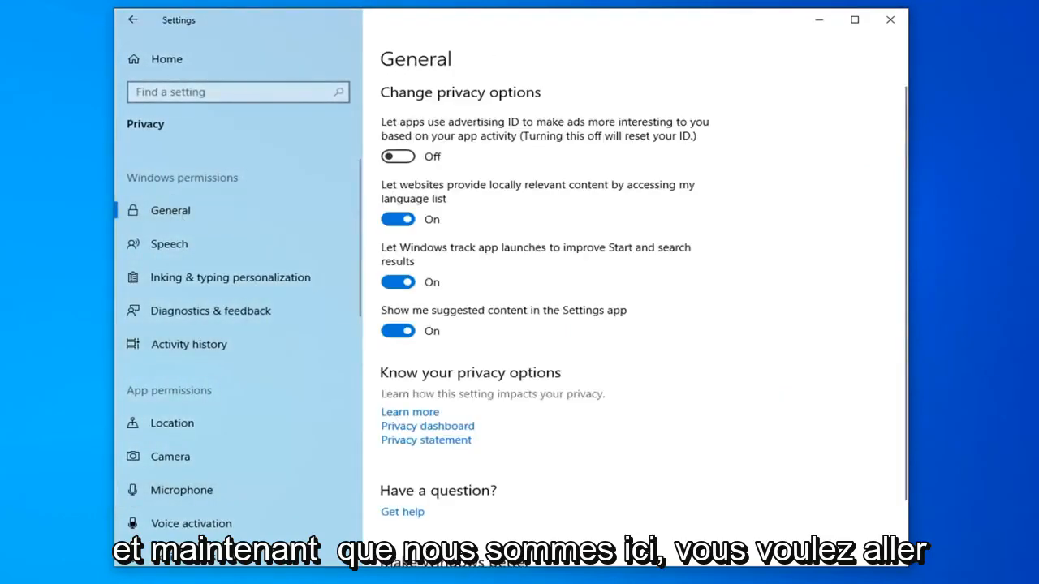
scroll("down", 3)
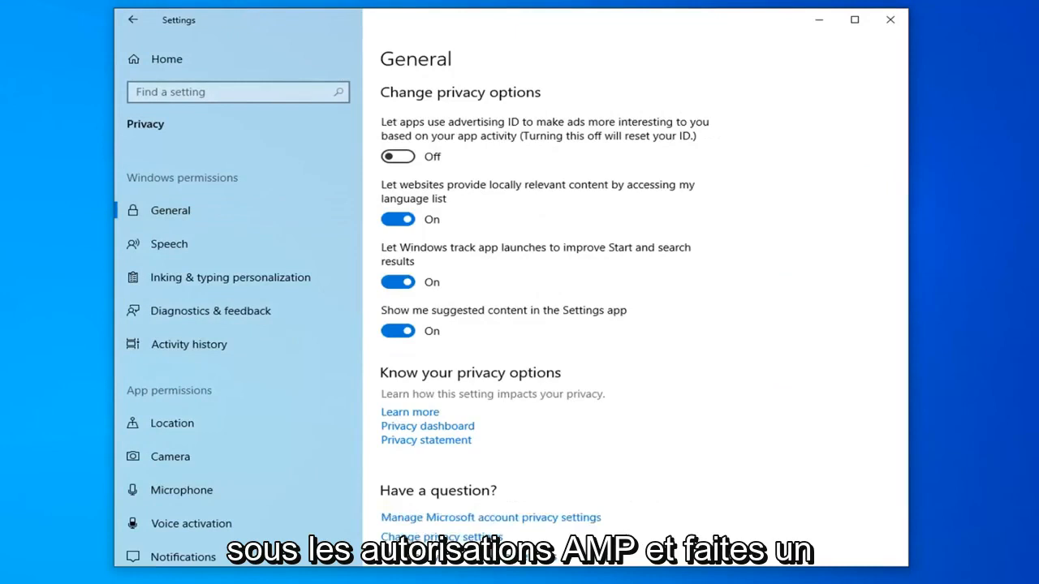
mouse_move(631, 423)
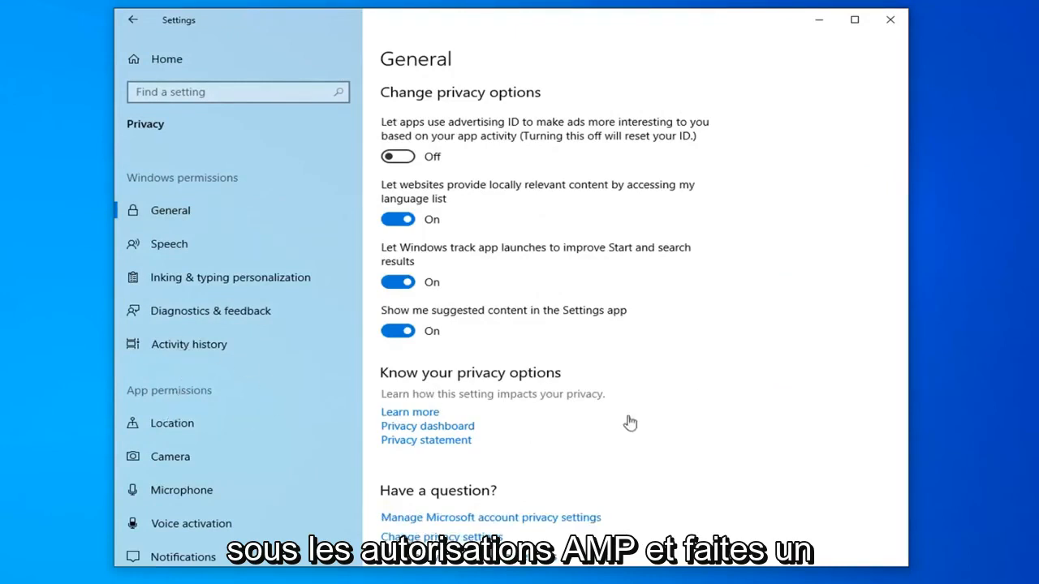
mouse_move(244, 396)
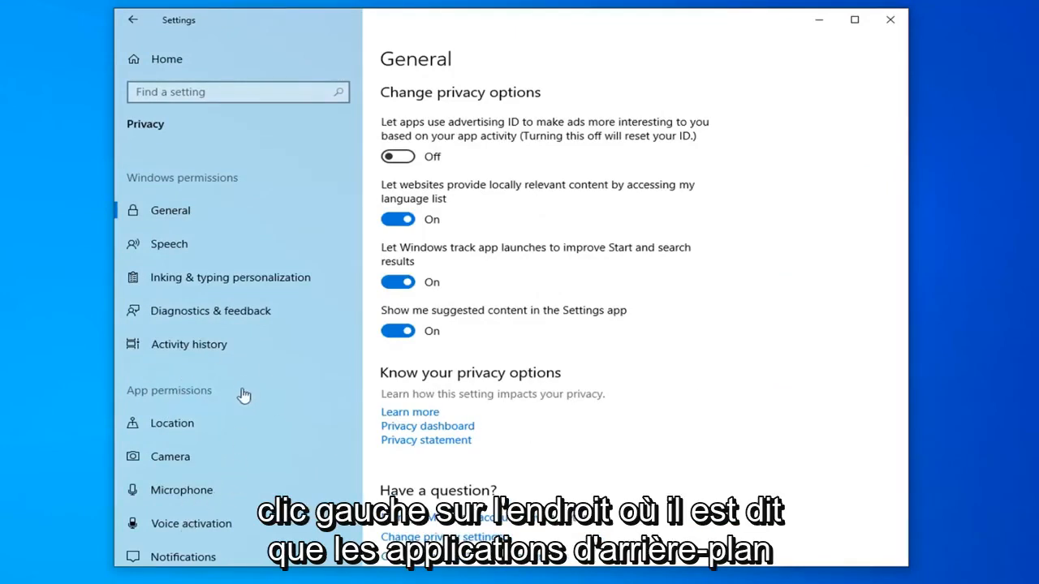
scroll("down", 3)
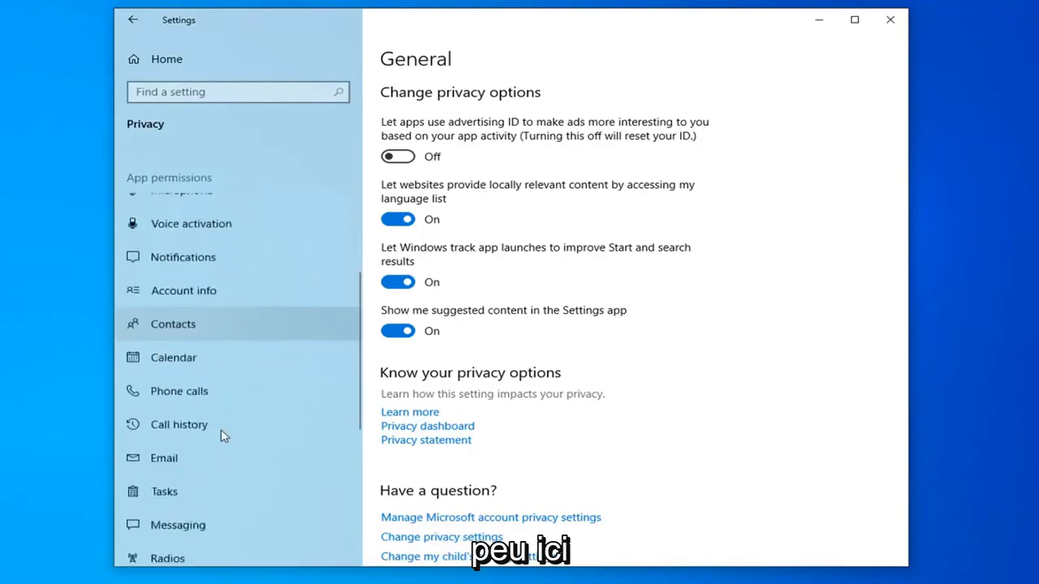
scroll("up", 3)
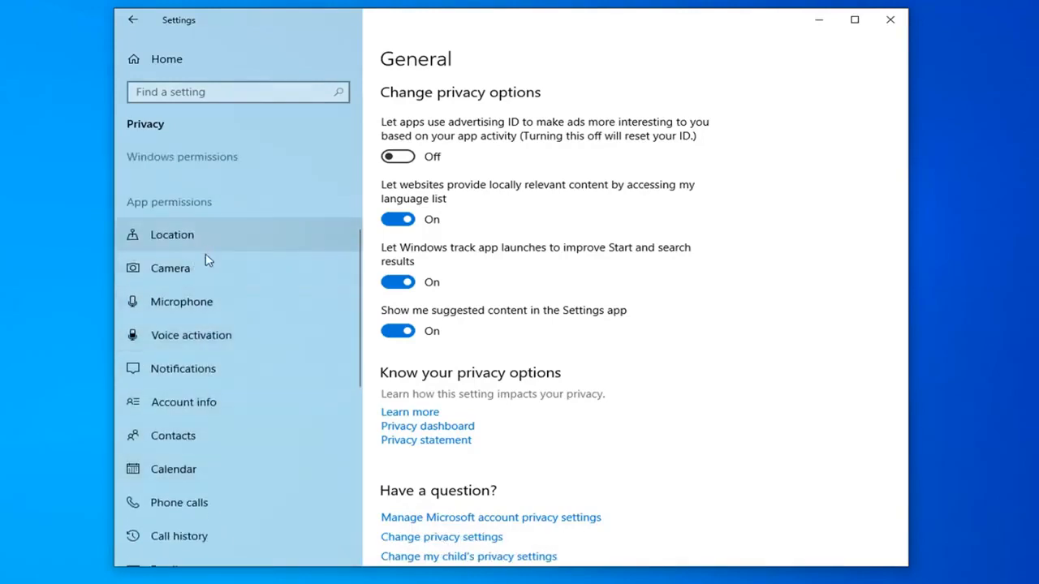
mouse_move(327, 415)
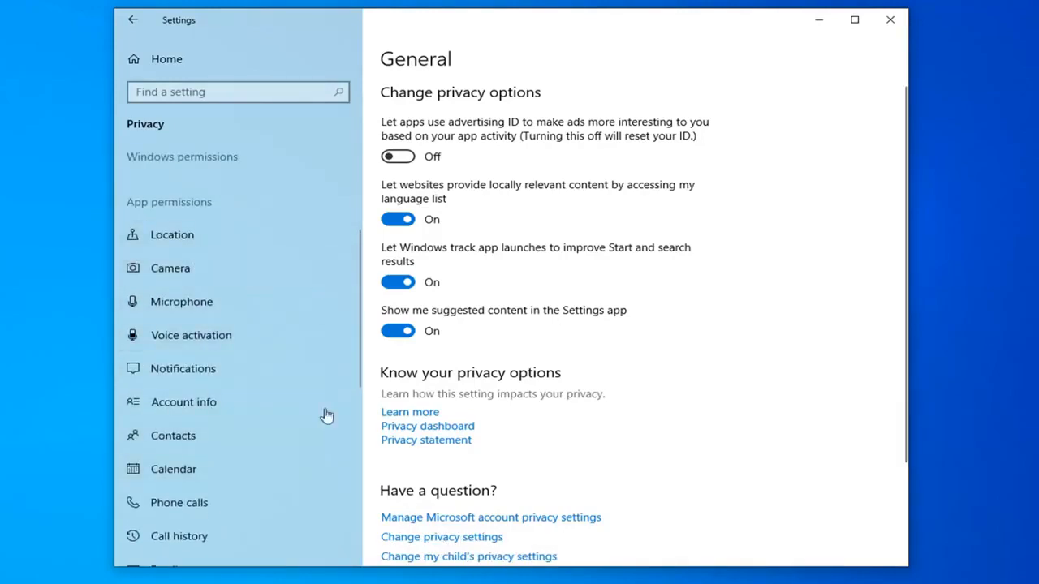
mouse_move(284, 211)
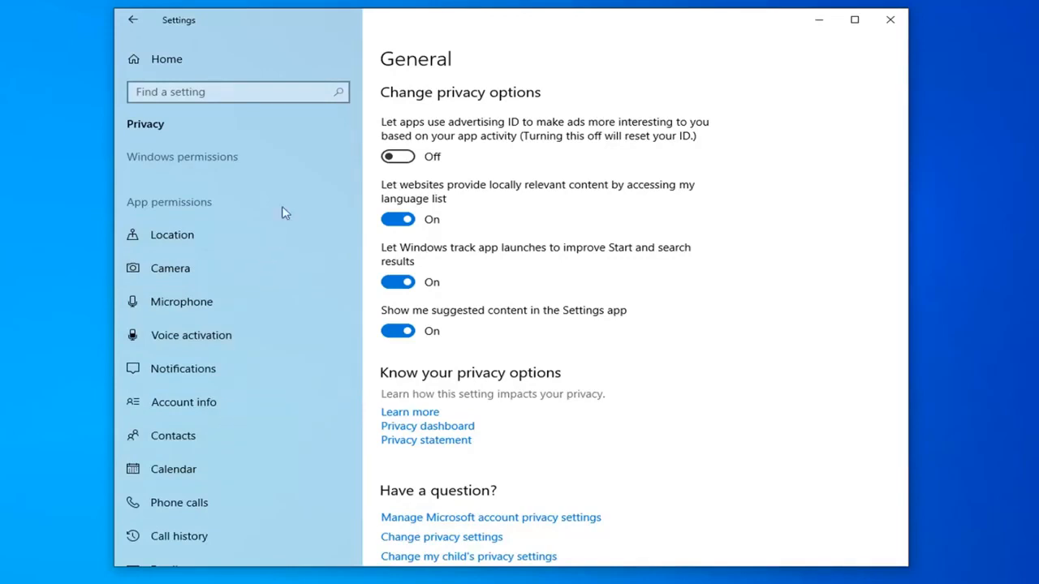
scroll("down", 3)
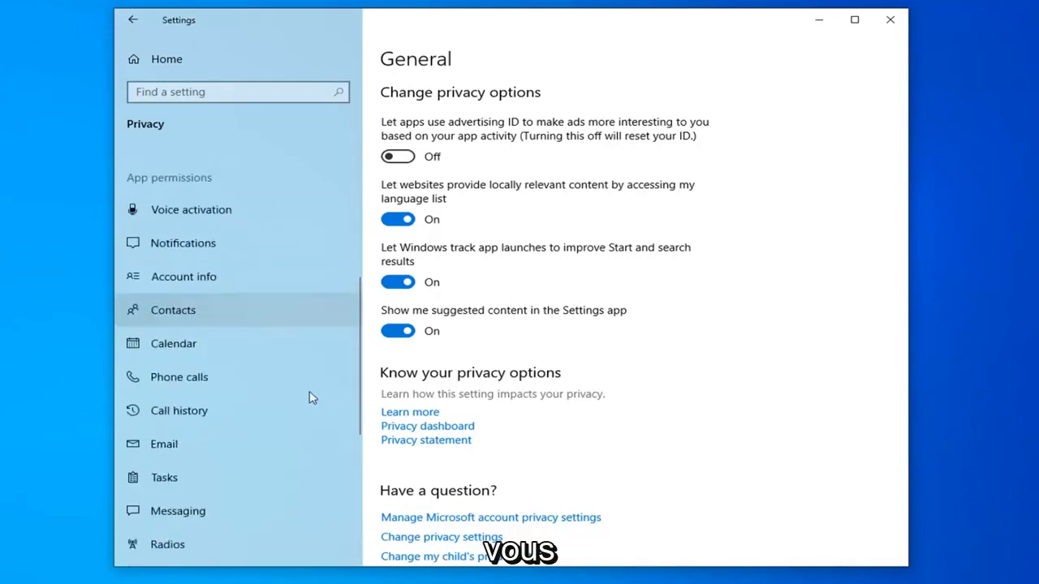
scroll("down", 3)
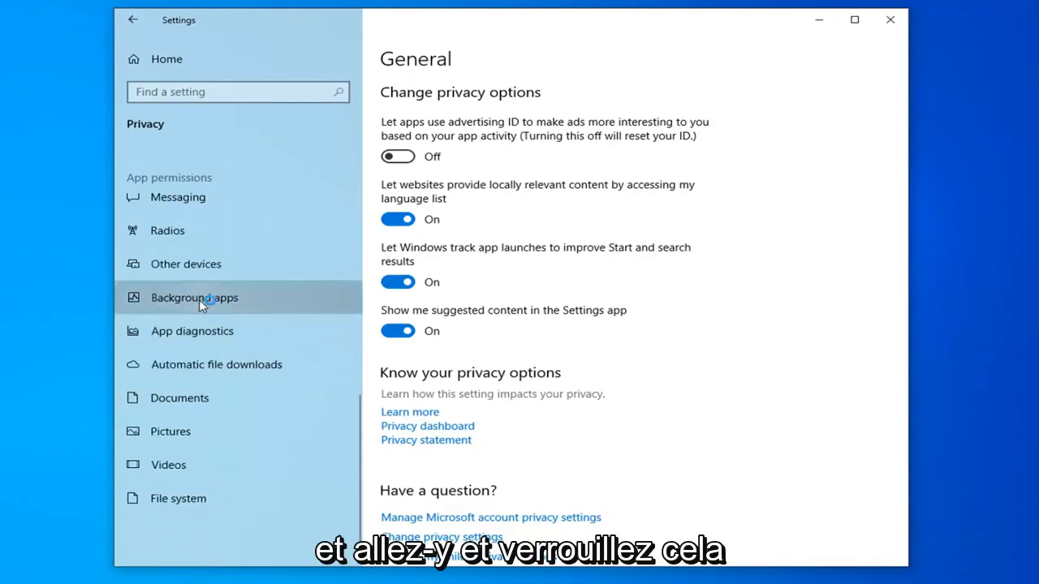
Step: Switch Skype's Background apps toggle to Off, then close the Settings window
left_click(195, 298)
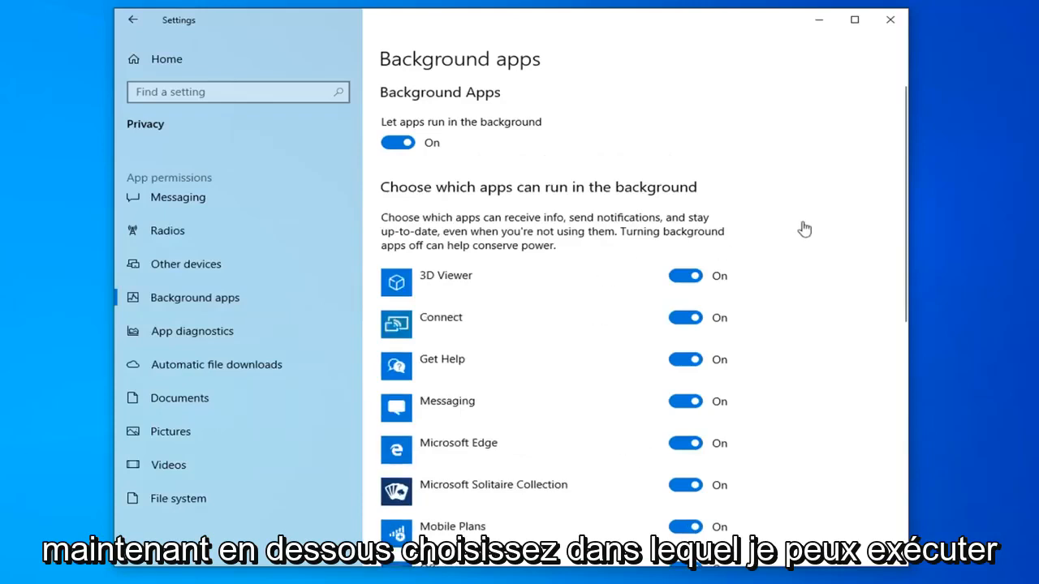
scroll("down", 3)
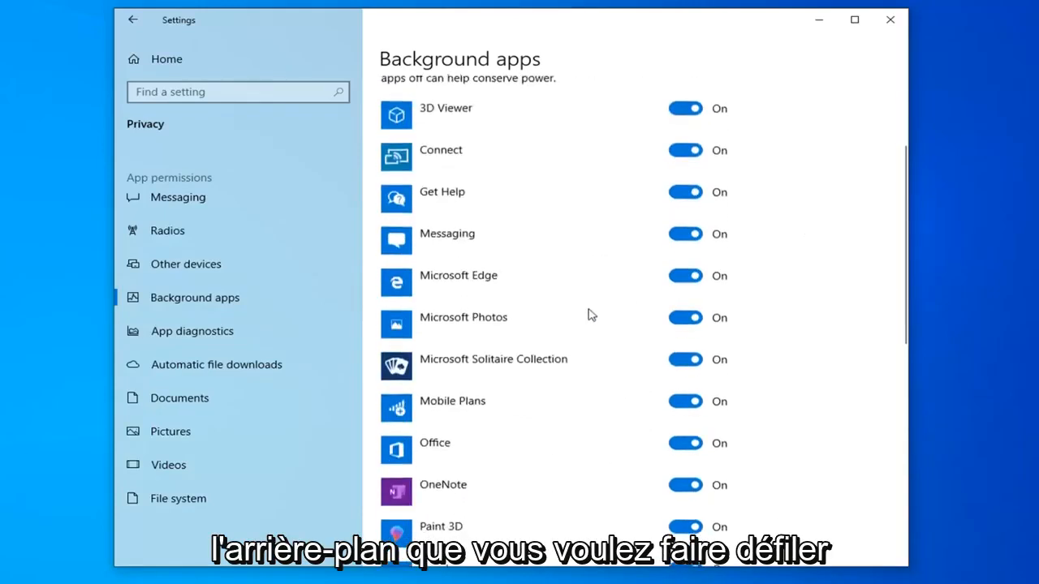
scroll("down", 3)
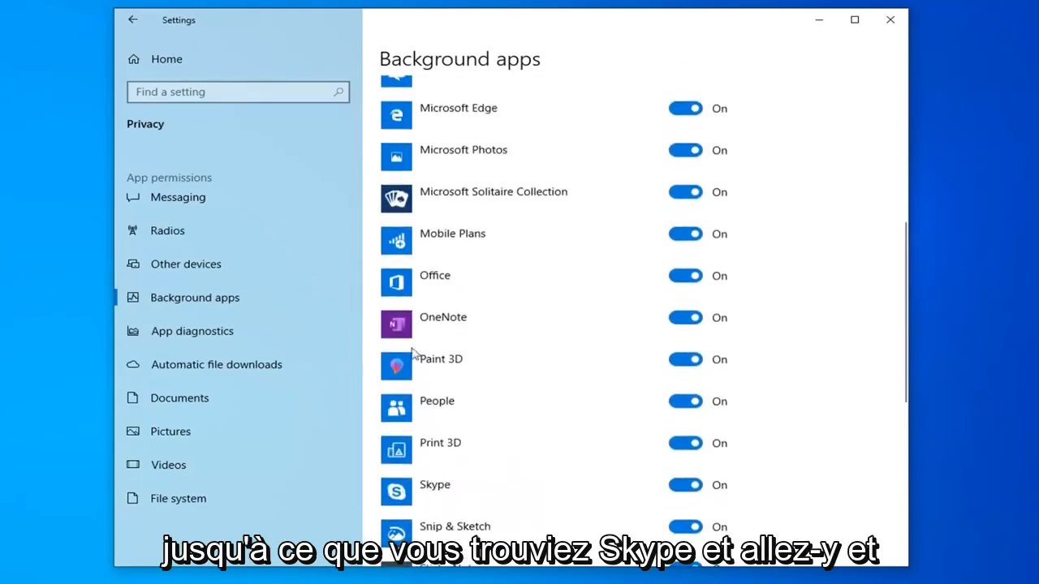
scroll("up", 3)
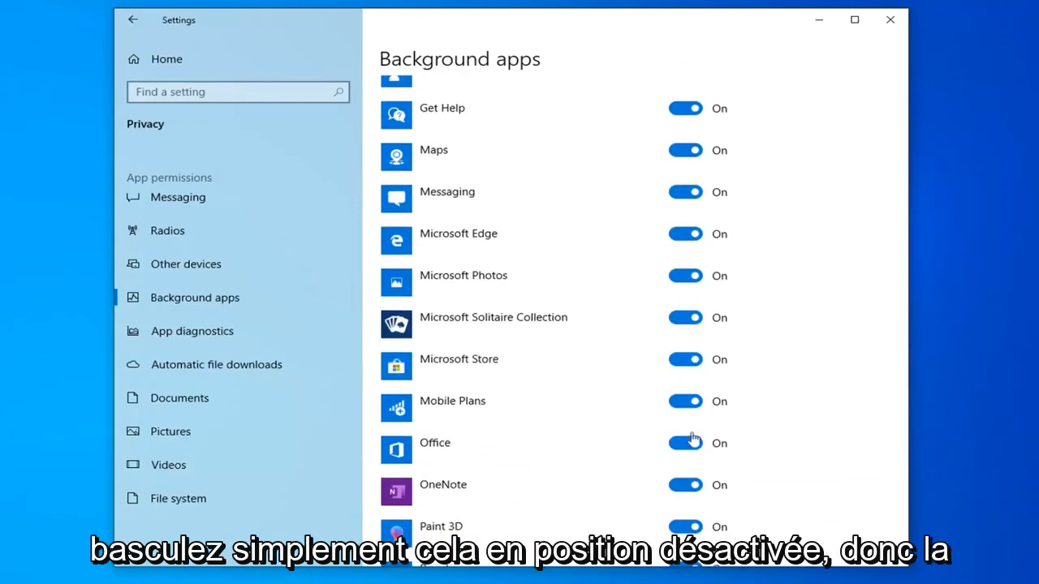
scroll("down", 3)
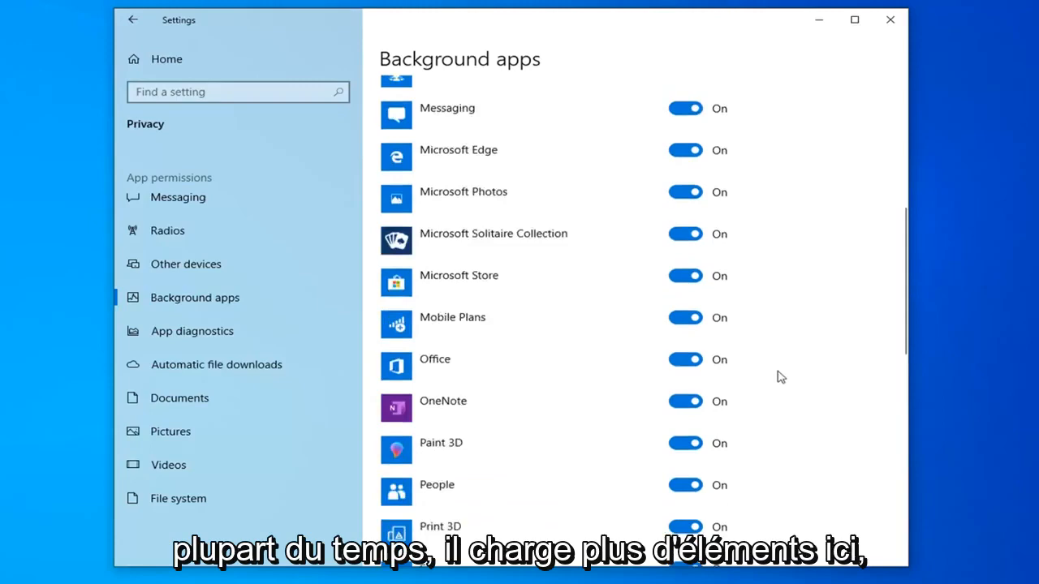
scroll("down", 3)
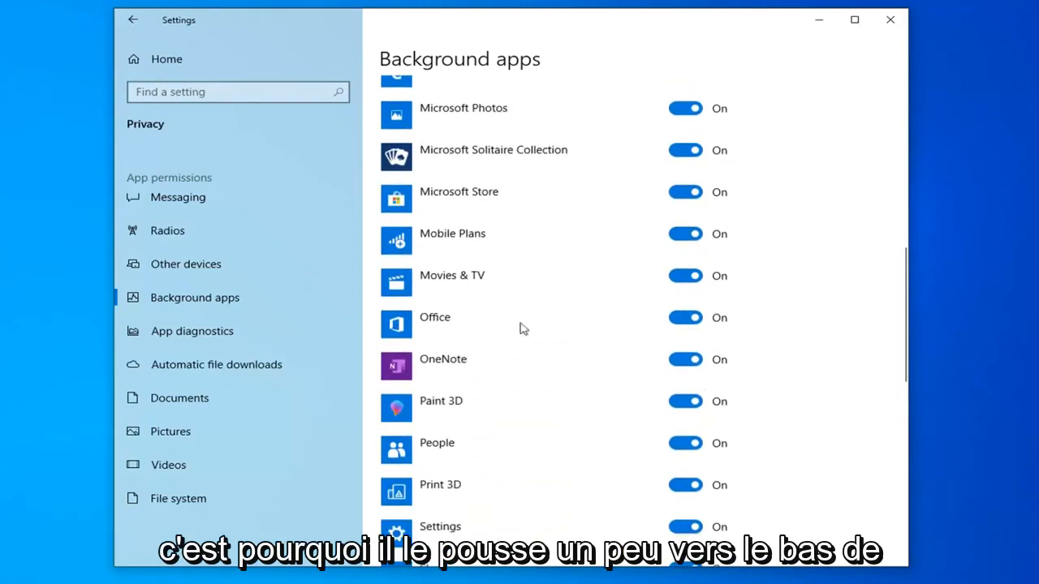
scroll("down", 3)
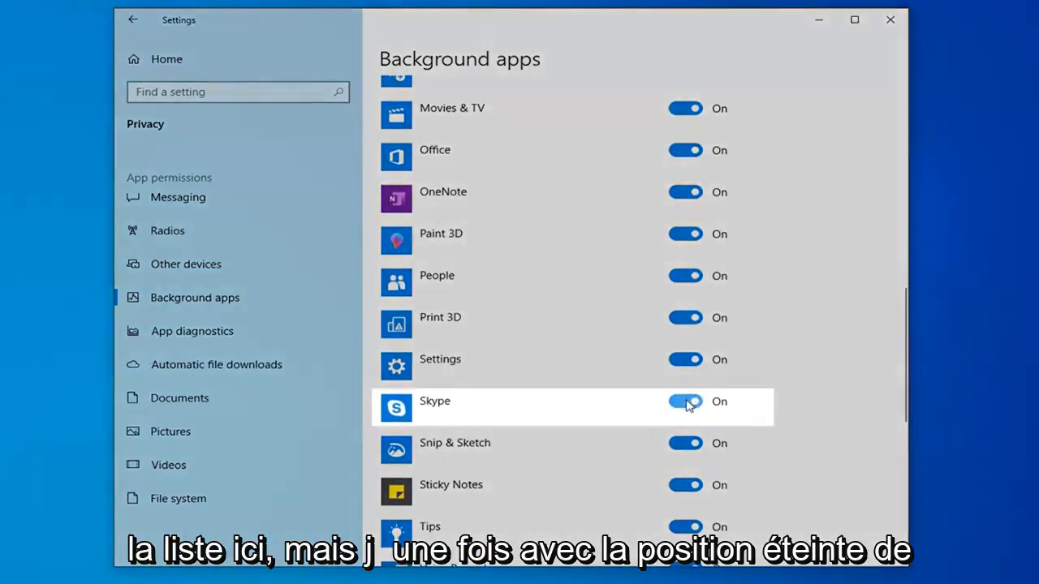
left_click(685, 401)
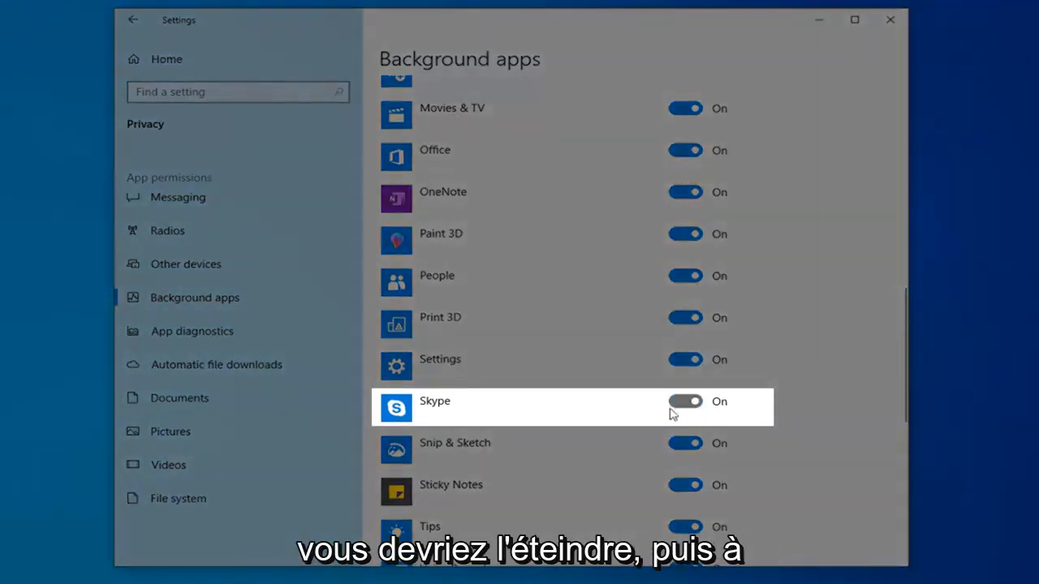
left_click(685, 402)
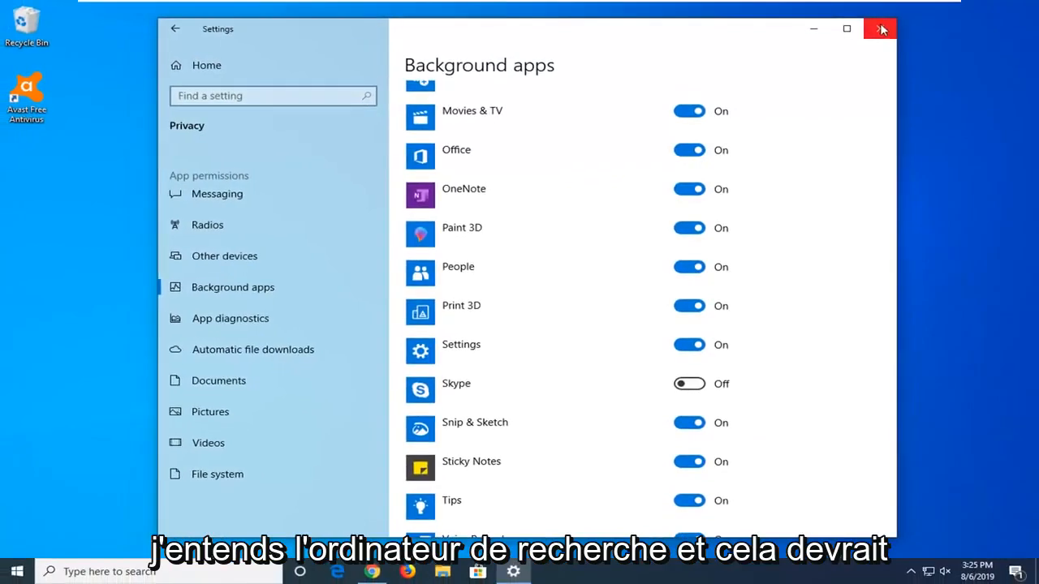
left_click(881, 30)
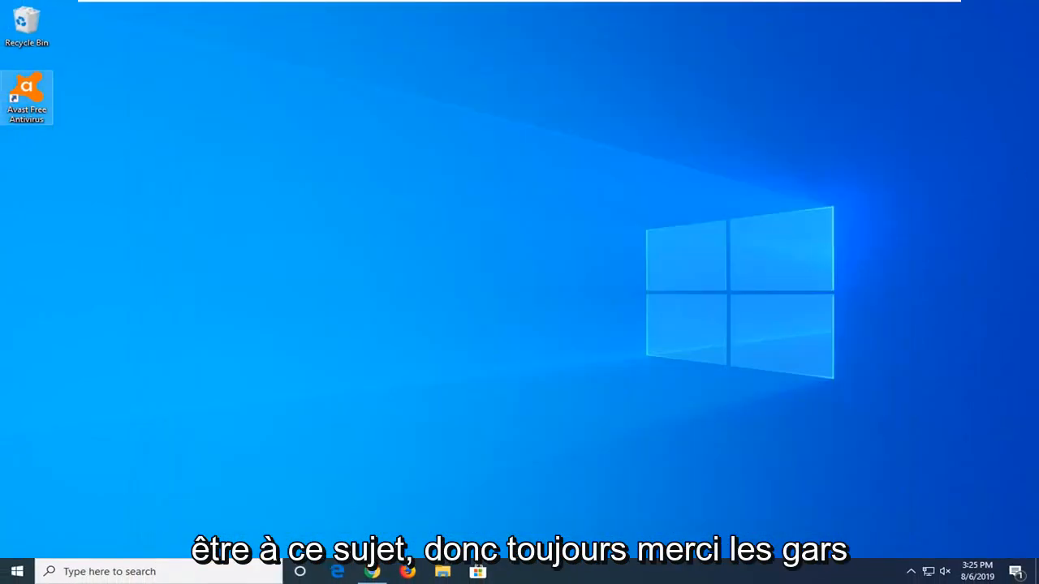